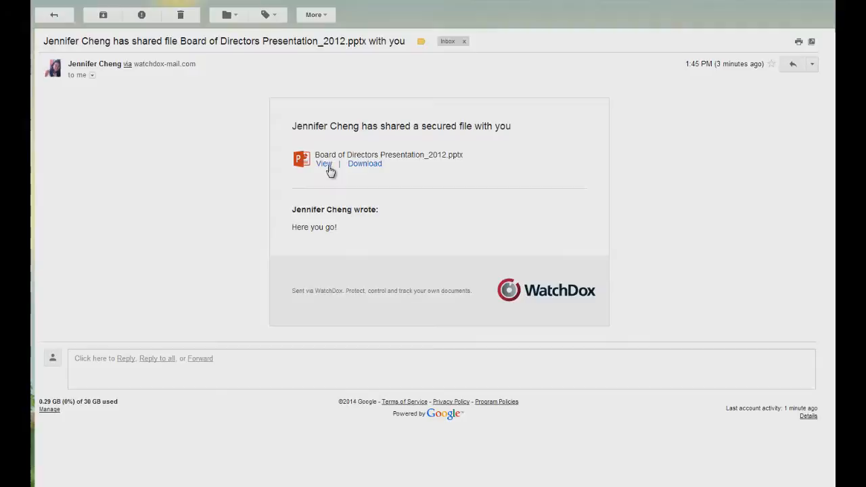
# Step: View the shared Board of Directors Presentation_2012.pptx from the Gmail message
pyautogui.click(325, 163)
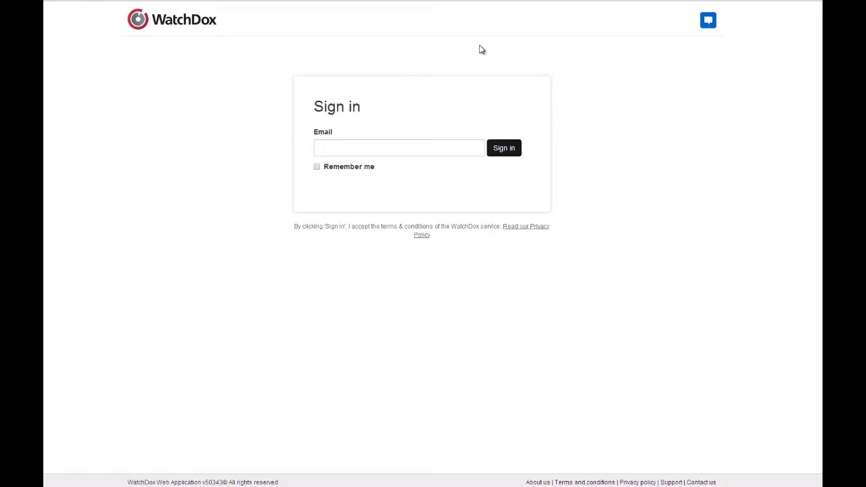
pyautogui.click(397, 147)
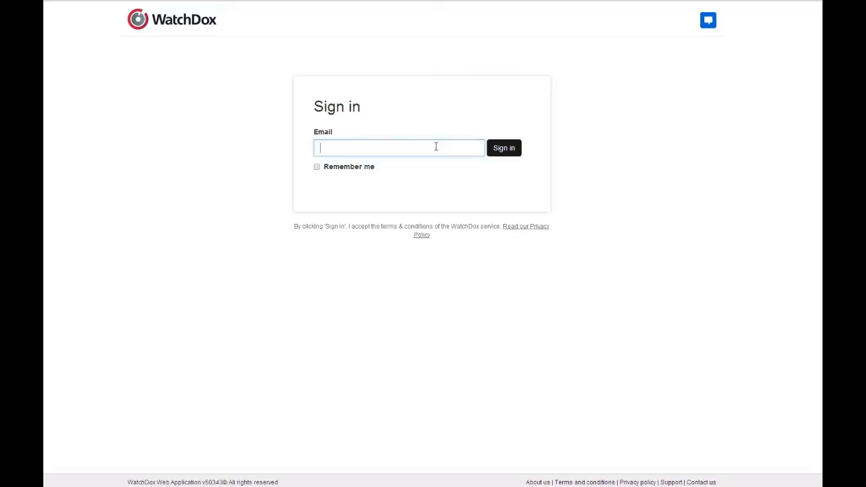
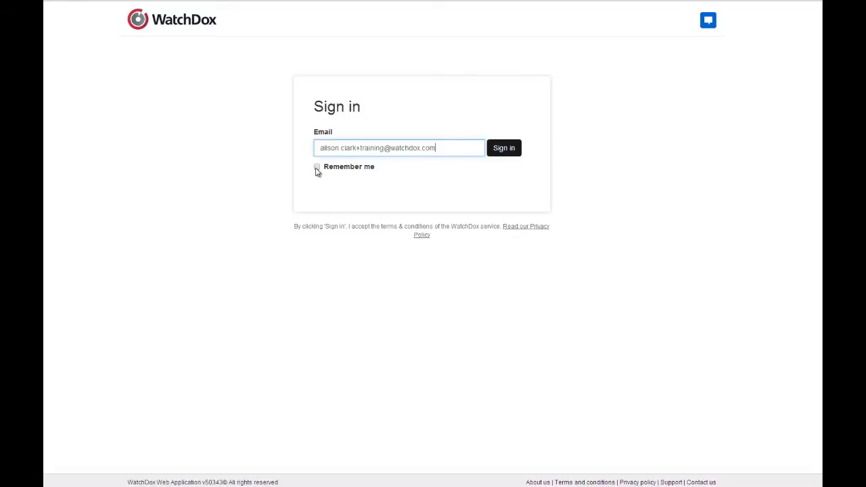
pyautogui.click(316, 167)
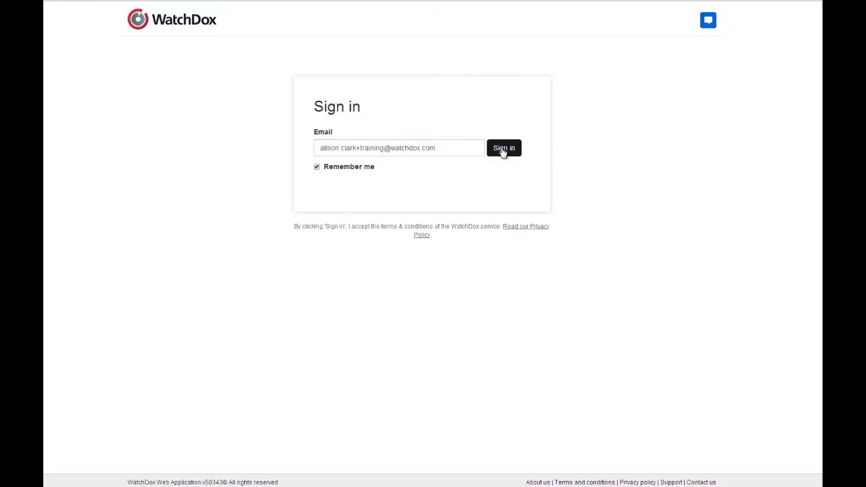
pyautogui.click(503, 148)
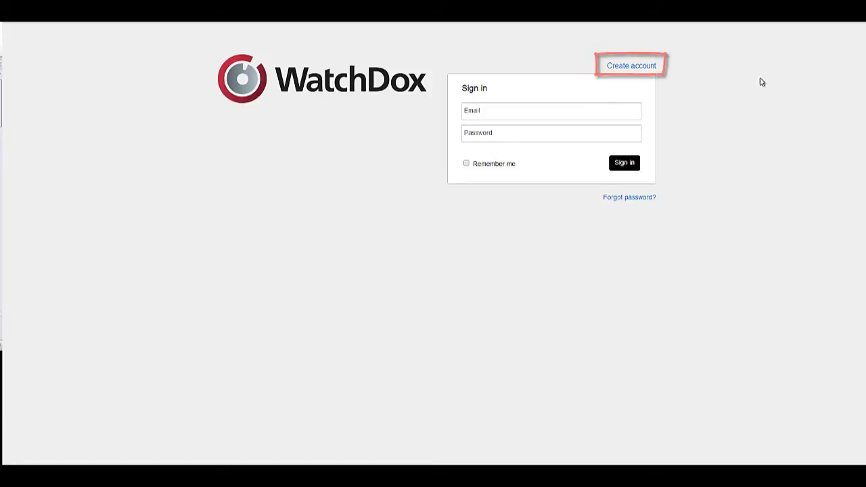
pyautogui.click(631, 65)
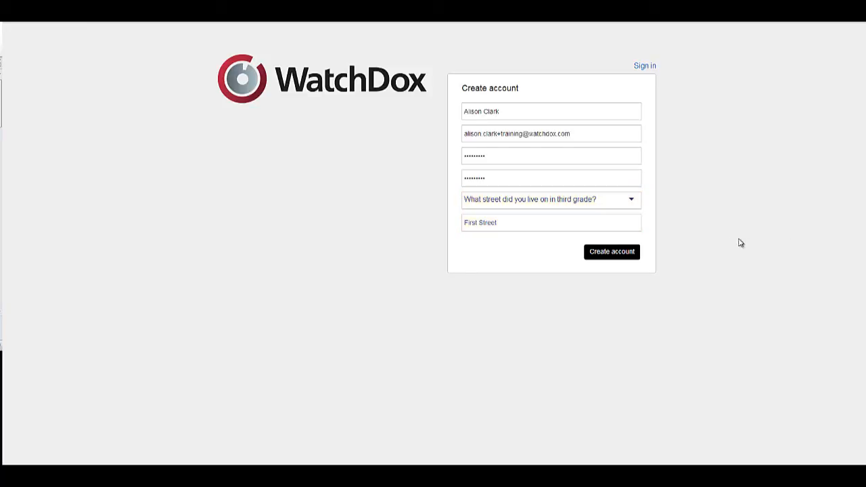
pyautogui.click(612, 251)
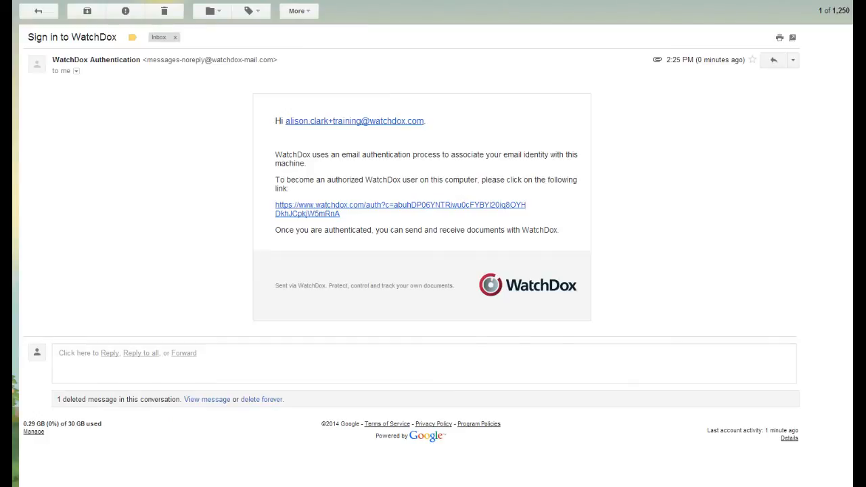
pyautogui.moveTo(401, 209)
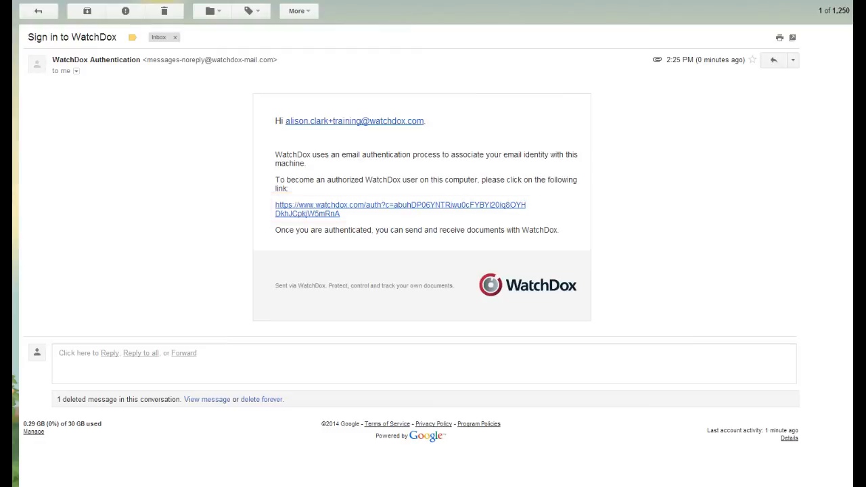
pyautogui.moveTo(588, 206)
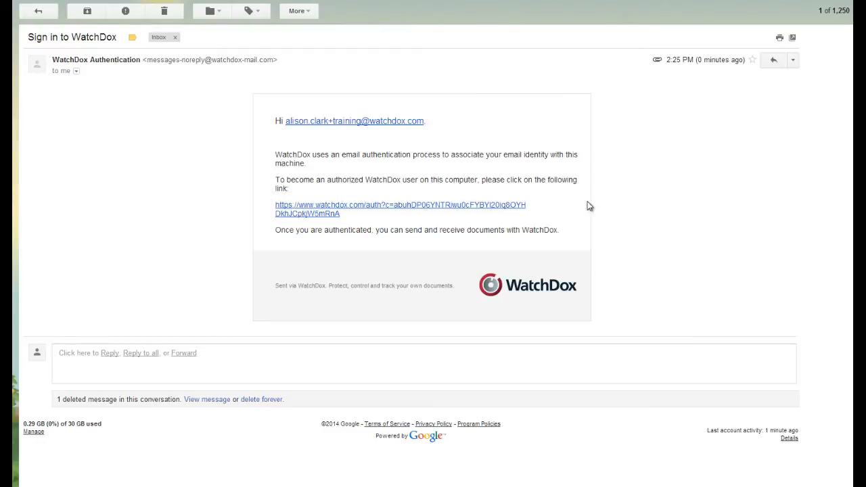
# Step: Authenticate this computer via the emailed WatchDox link, reaching the workspaces page
pyautogui.click(399, 208)
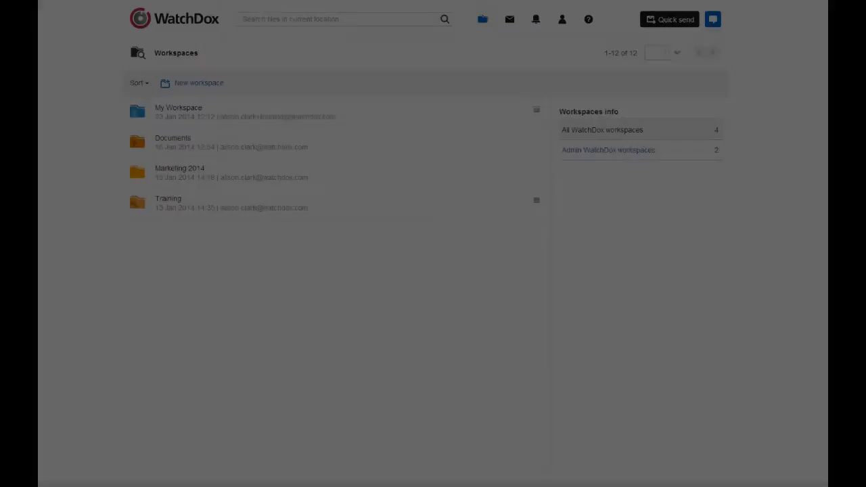